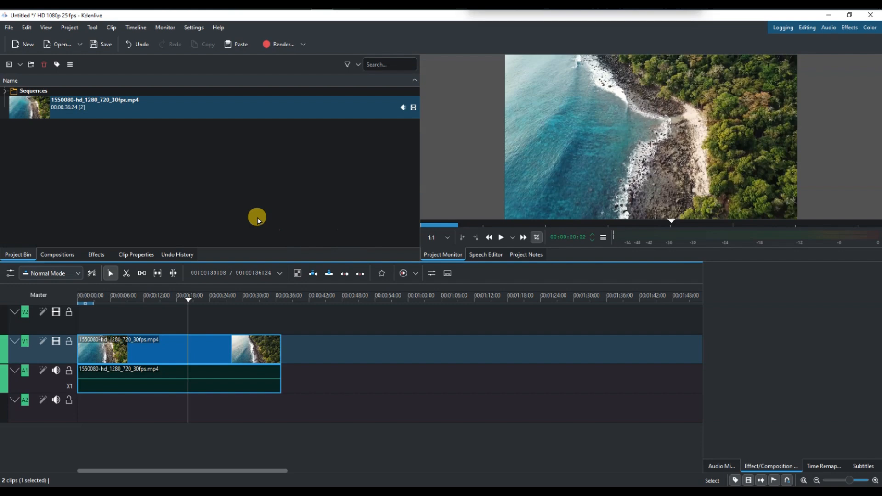
mouse_move(280, 44)
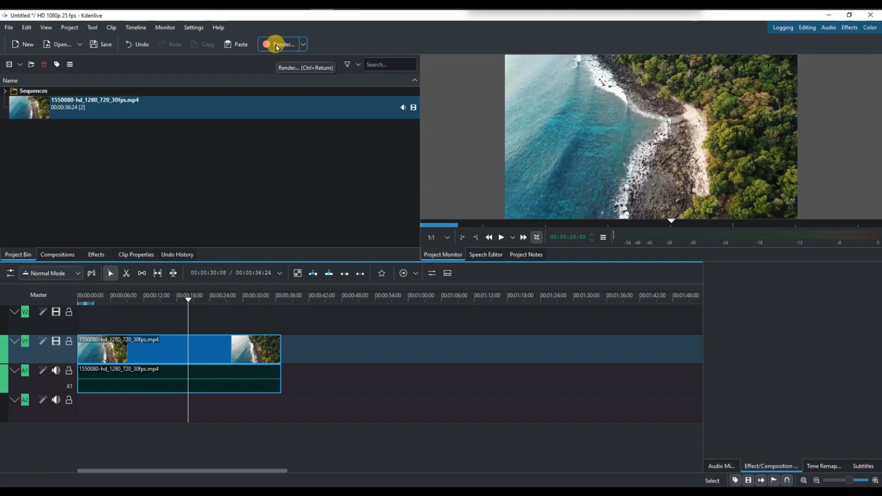
Bring up the Rendering dialog for the current project from the toolbar.
click(282, 44)
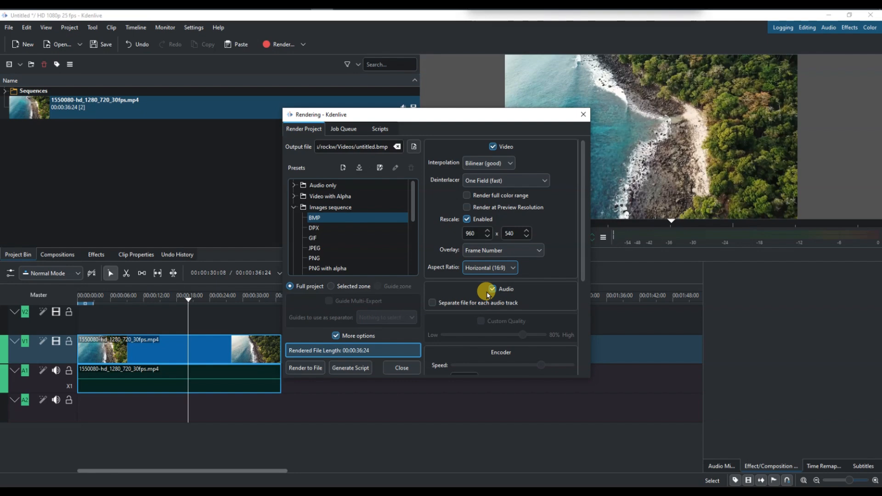
mouse_move(403, 215)
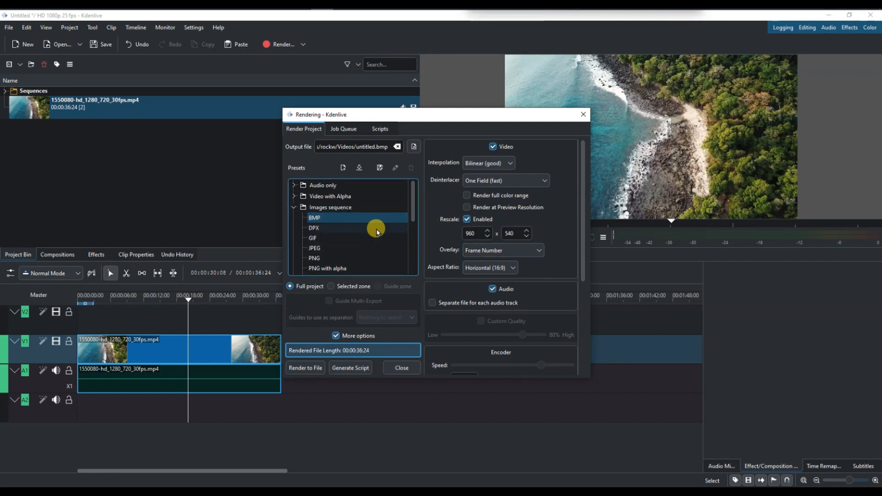
Select the MP4-H264/AAC preset under Generic HD so the output becomes untitled.mp4.
click(294, 207)
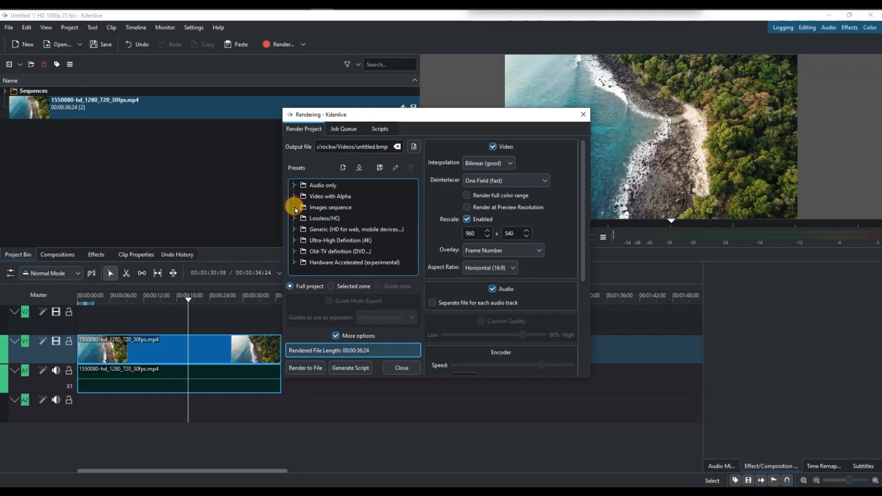
click(295, 228)
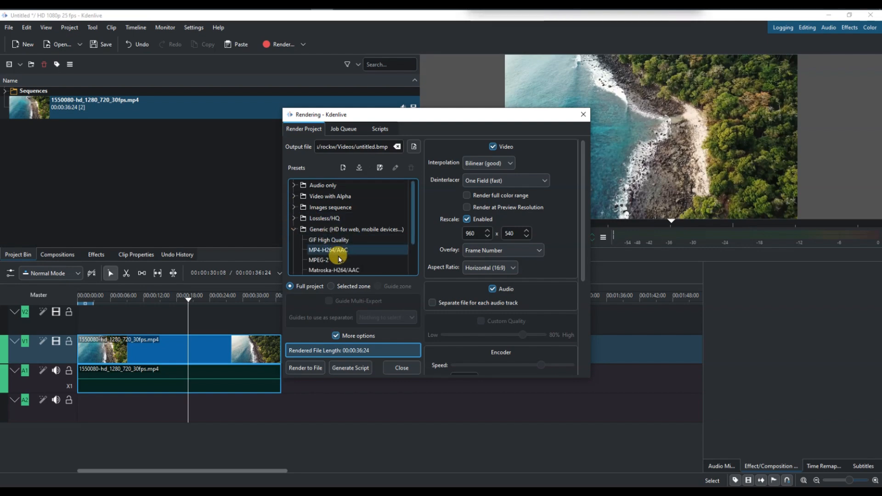
click(327, 249)
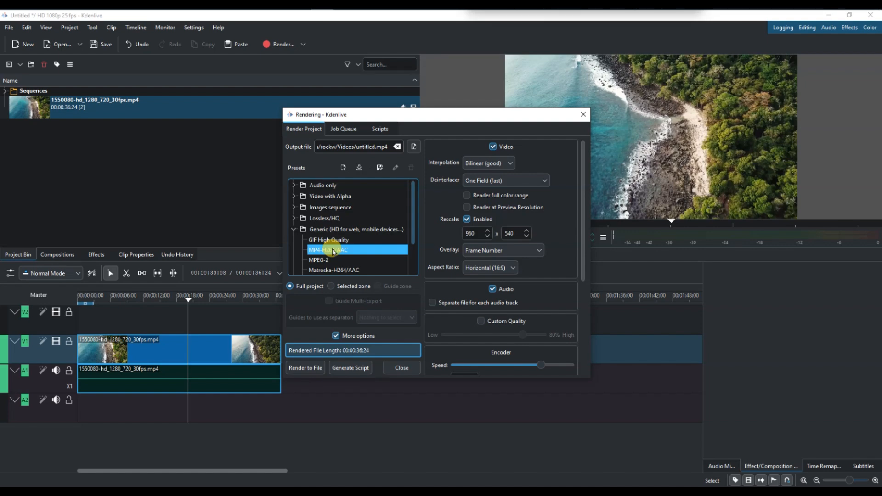
mouse_move(392, 260)
text(1920)
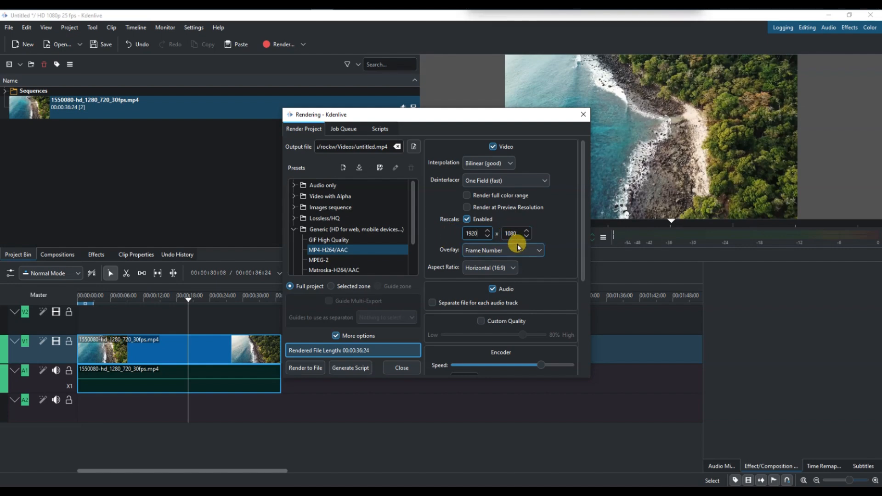
mouse_move(486, 258)
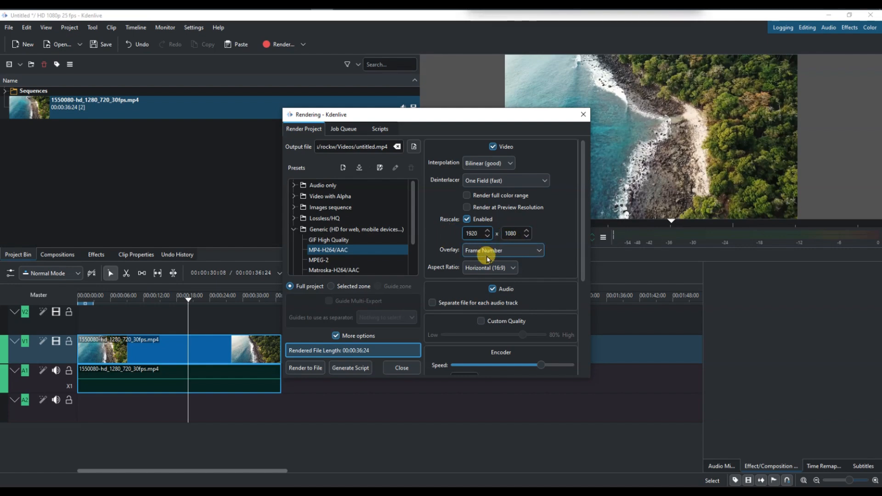
Change the rescale size from 960×540 to 1920×1080.
click(487, 268)
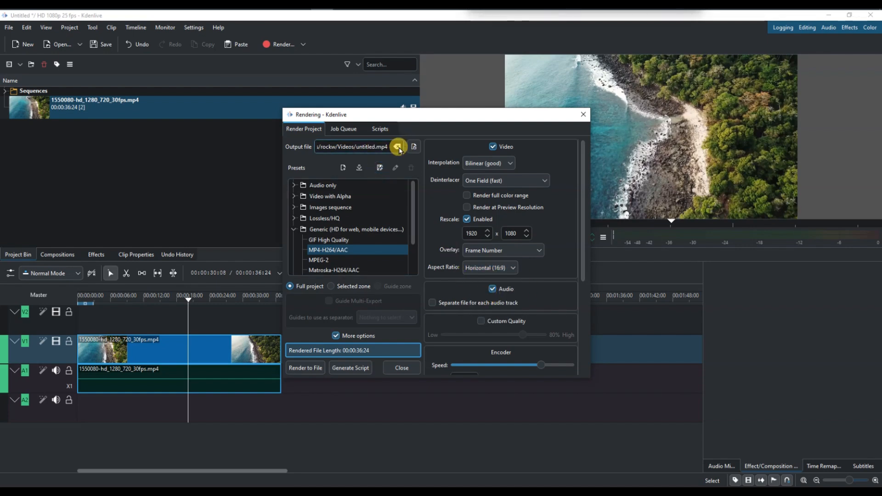
Set the output file to Sav.mp4 in the Videos folder via Save As.
click(398, 147)
text(S)
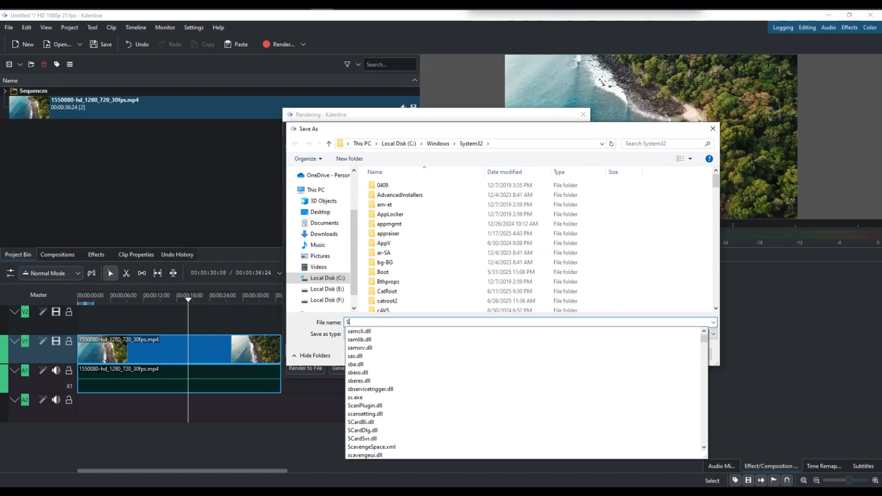
text(av)
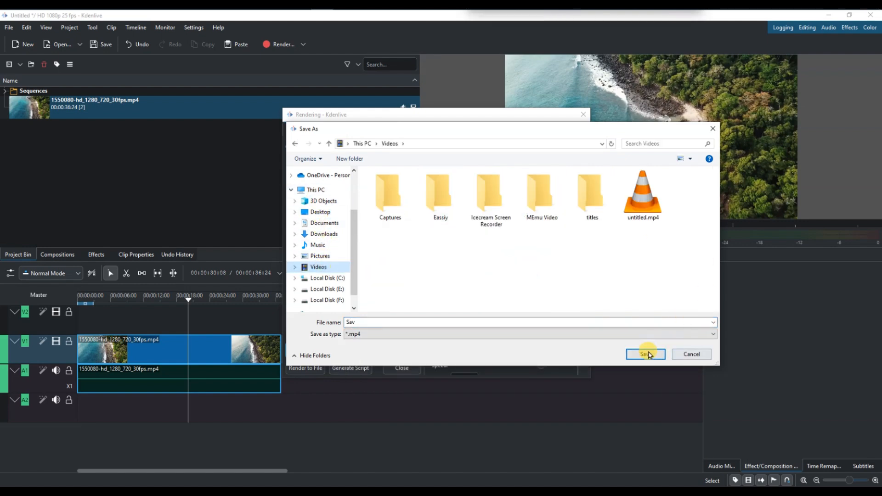
click(645, 354)
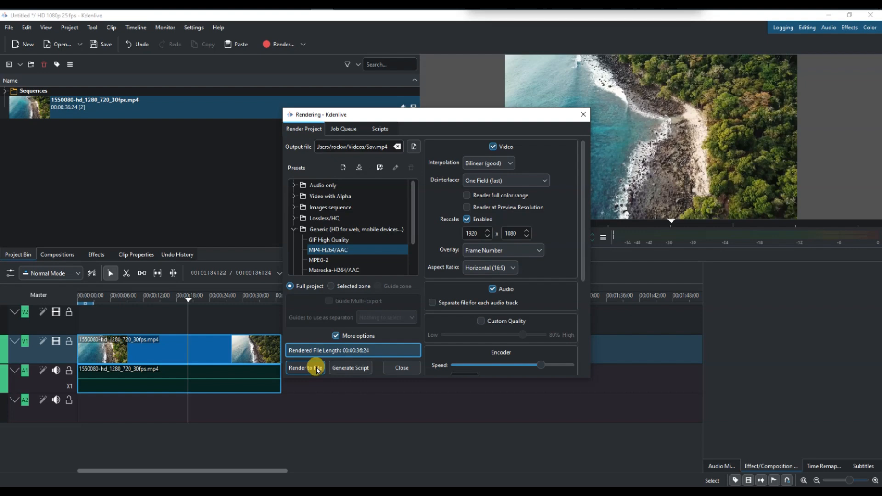
Start rendering Sav.mp4, adding the job to the render queue.
click(305, 367)
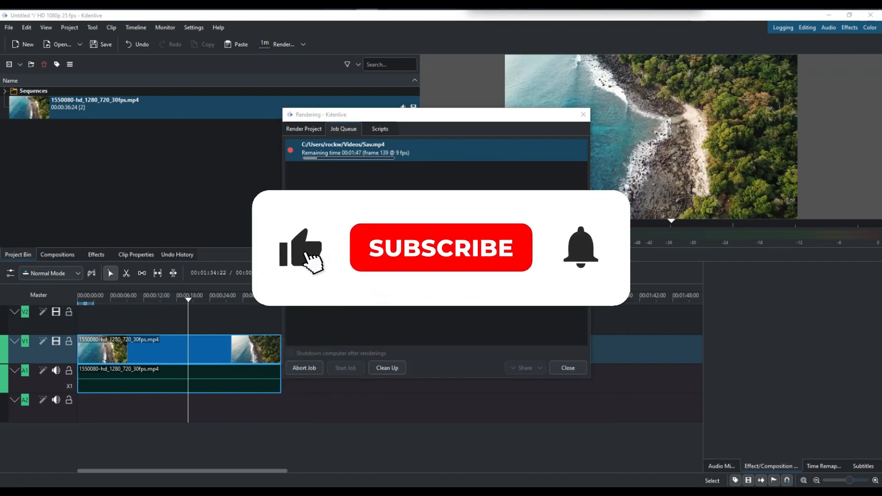
click(440, 247)
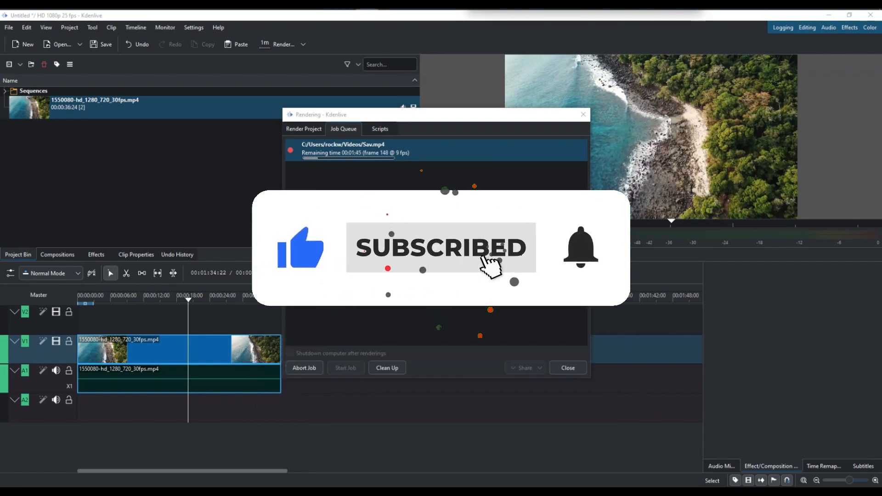